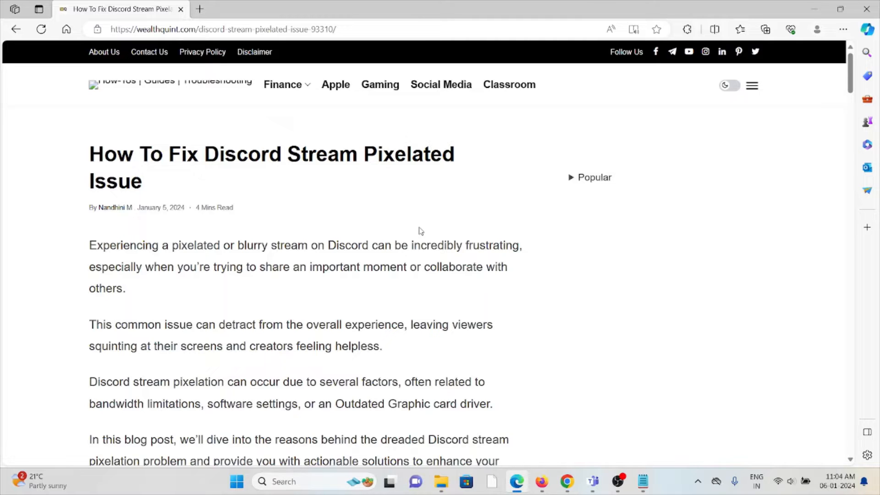
Scroll through the introduction and the list of causes down to the 'How To Fix Discord Stream Pixelated Issue' heading
{"action": "scroll", "scroll_direction": "down", "scroll_amount": 3}
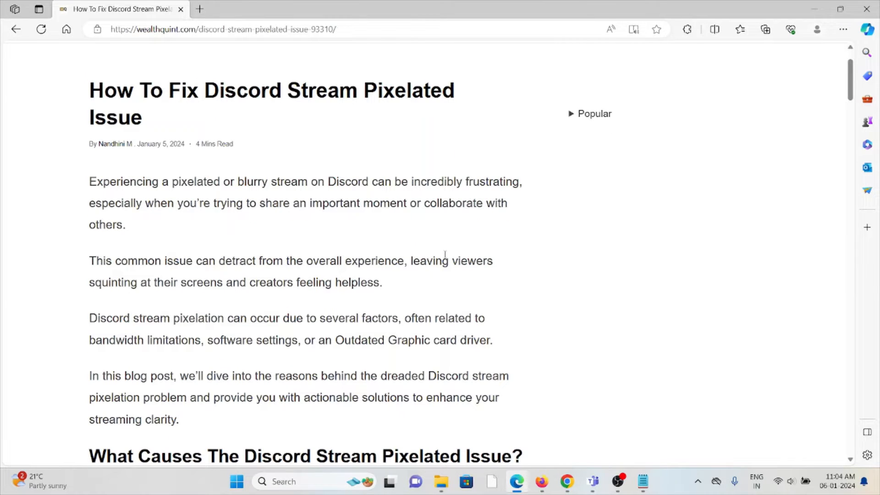
{"action": "scroll", "scroll_direction": "down", "scroll_amount": 3}
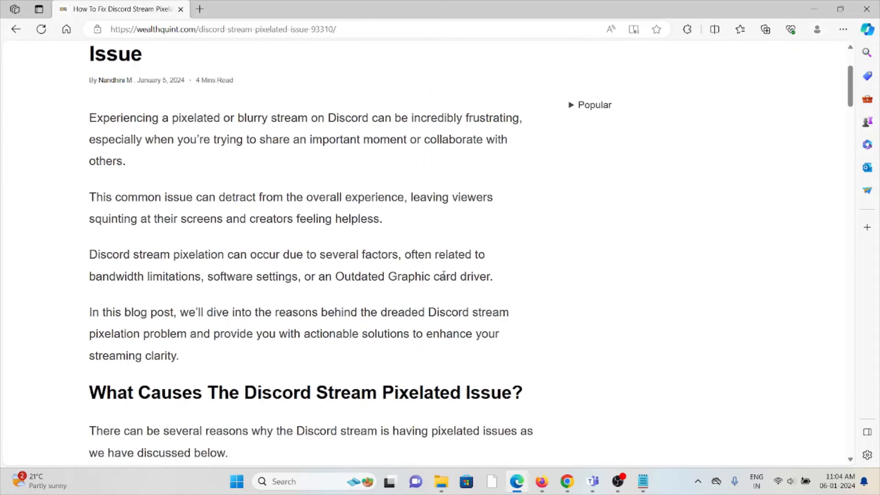
{"action": "mouse_move", "coordinate": [450, 276]}
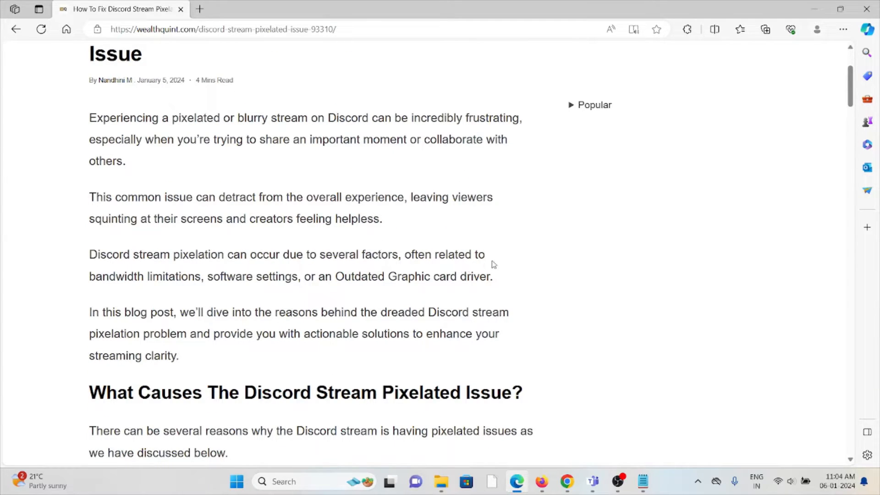
{"action": "mouse_move", "coordinate": [600, 259]}
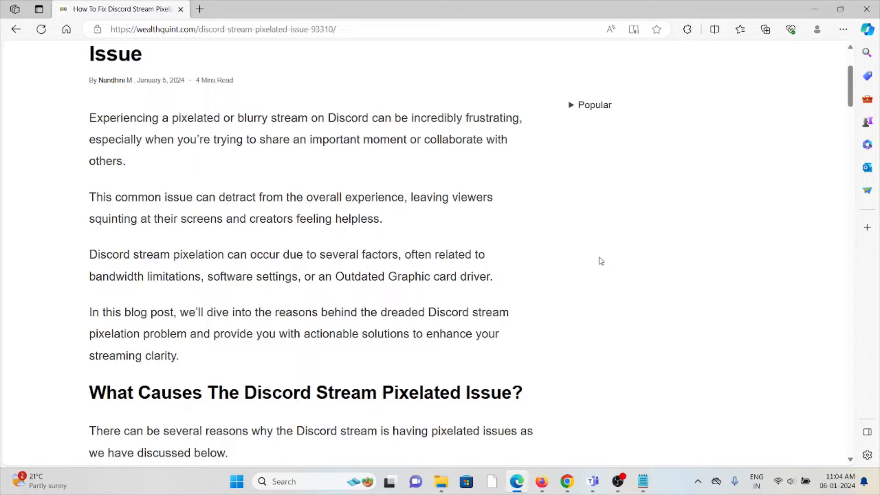
{"action": "scroll", "scroll_direction": "down", "scroll_amount": 3}
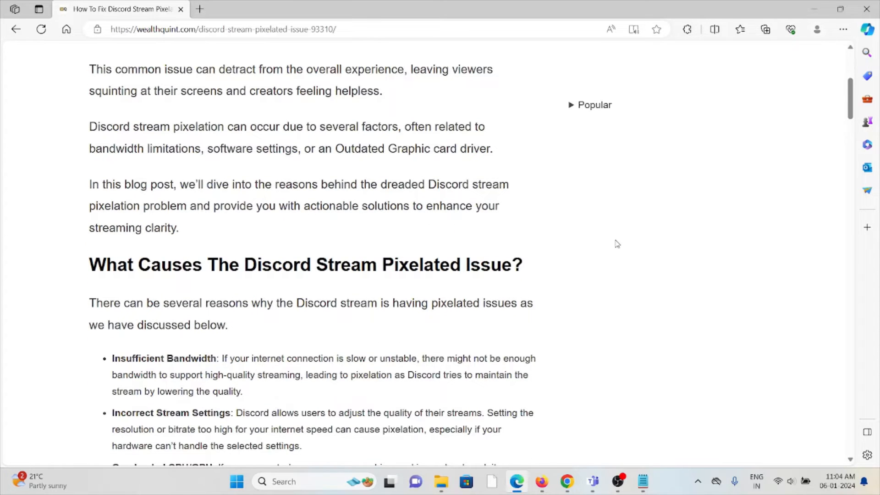
{"action": "scroll", "scroll_direction": "down", "scroll_amount": 3}
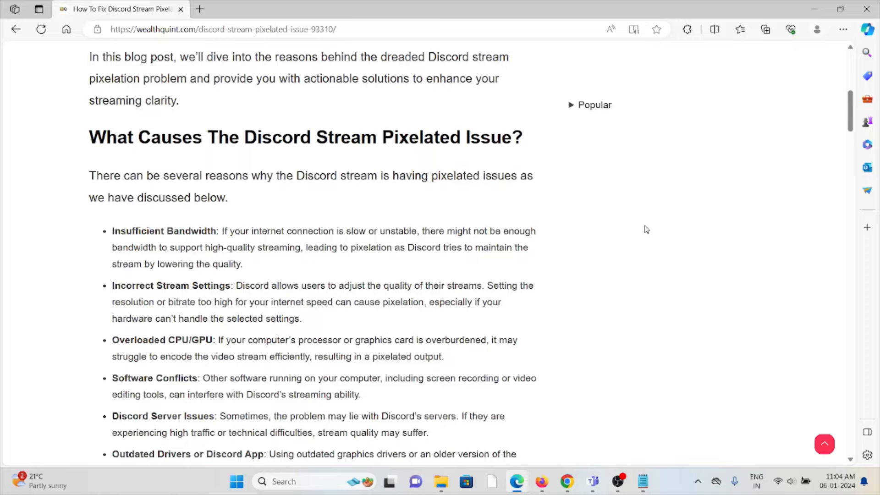
{"action": "scroll", "scroll_direction": "down", "scroll_amount": 3}
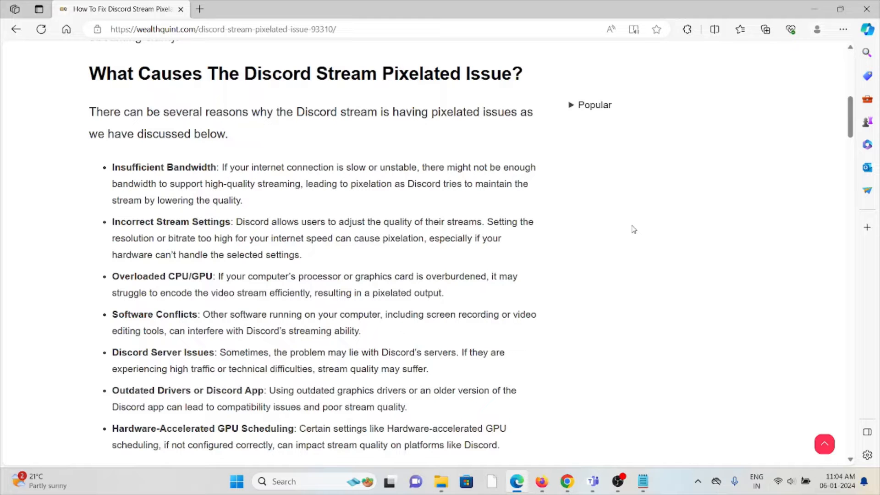
{"action": "scroll", "scroll_direction": "down", "scroll_amount": 3}
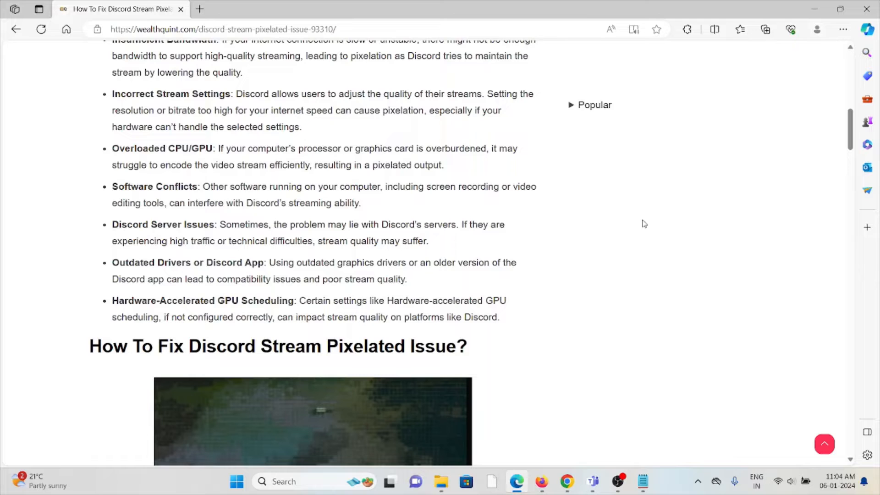
{"action": "mouse_move", "coordinate": [649, 221]}
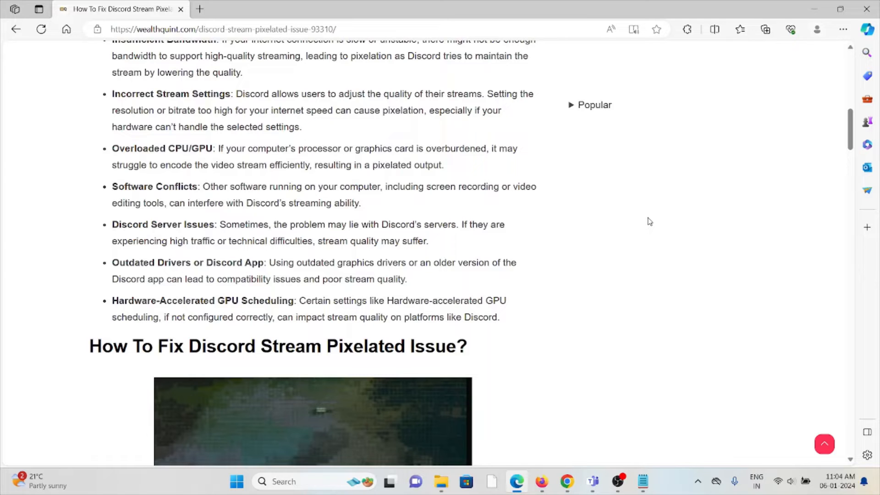
Scroll past the red fix-summary box to '1. Check Internet Connection' and its speed-test advice
{"action": "scroll", "scroll_direction": "down", "scroll_amount": 3}
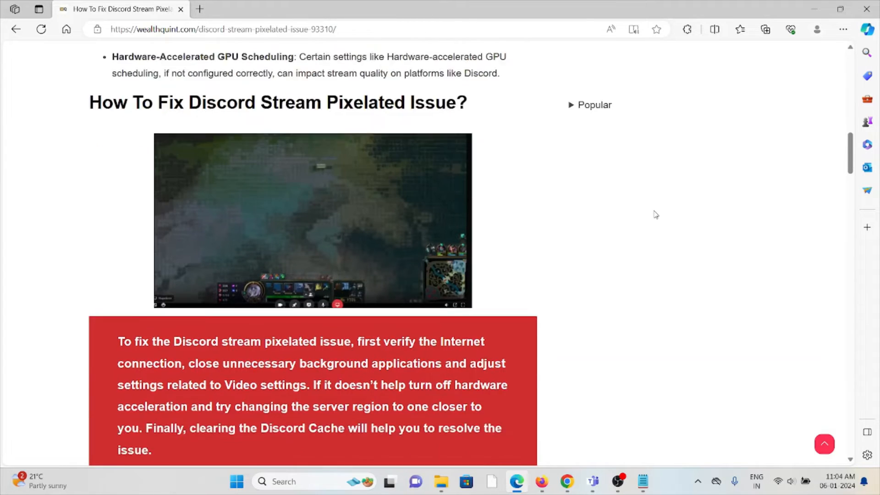
{"action": "scroll", "scroll_direction": "down", "scroll_amount": 3}
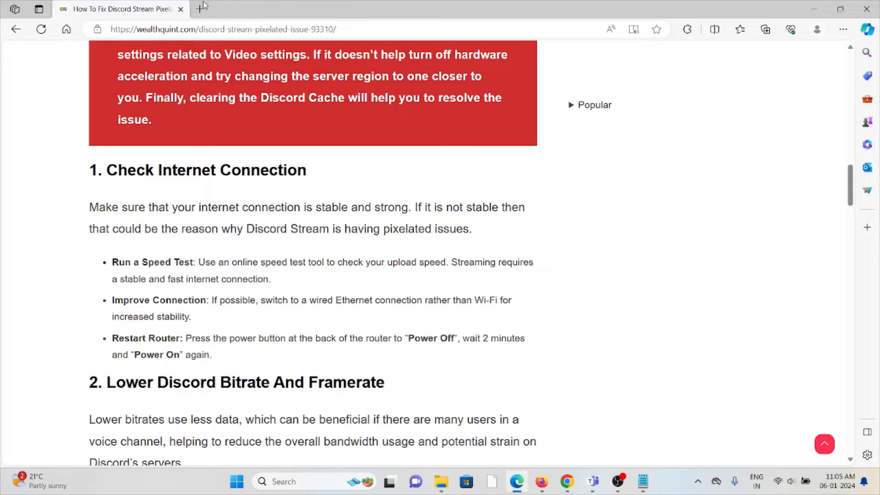
{"action": "mouse_move", "coordinate": [199, 10]}
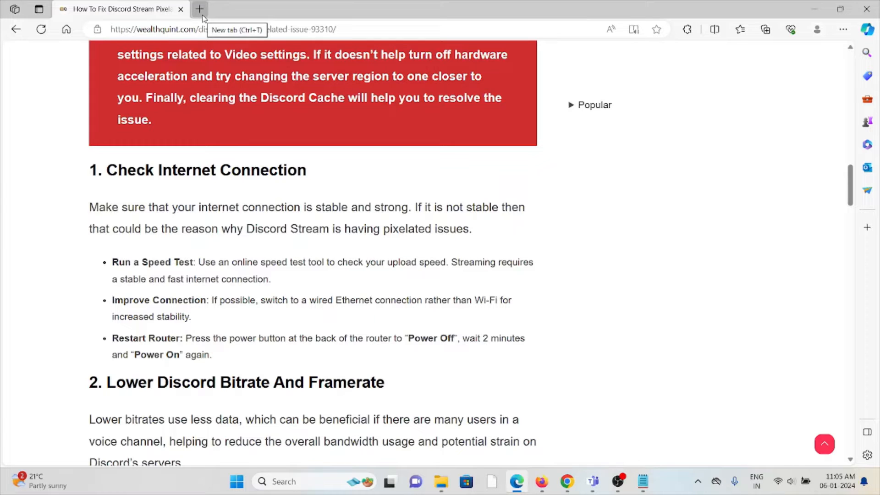
Run a Fast.com speed test in a new tab (about 80 Mbps), then return to the Discord article tab
{"action": "left_click", "coordinate": [200, 9]}
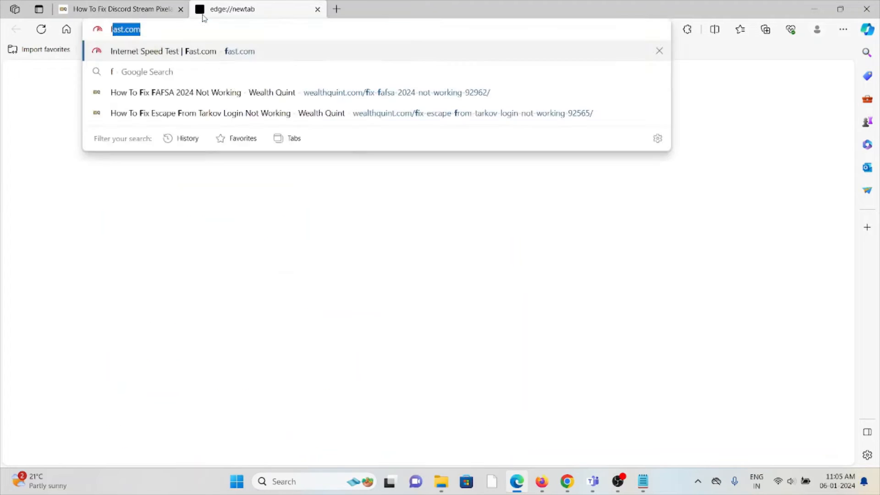
{"action": "left_click", "coordinate": [163, 52]}
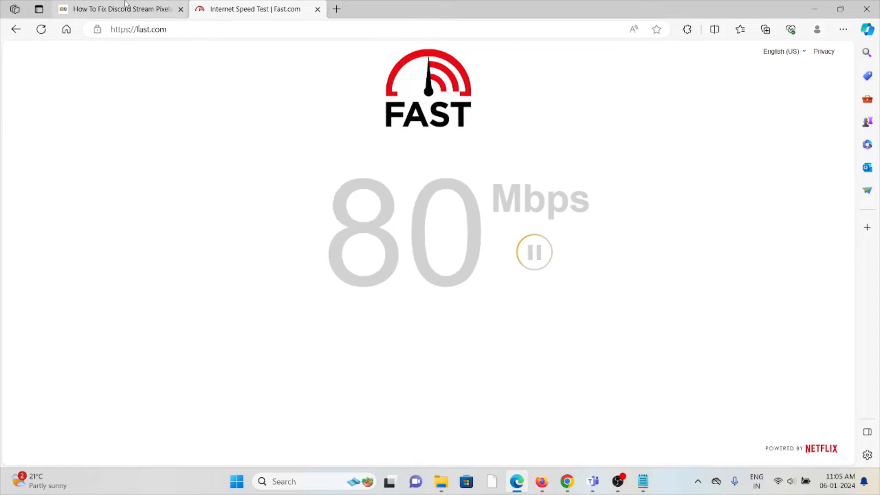
{"action": "left_click", "coordinate": [118, 10]}
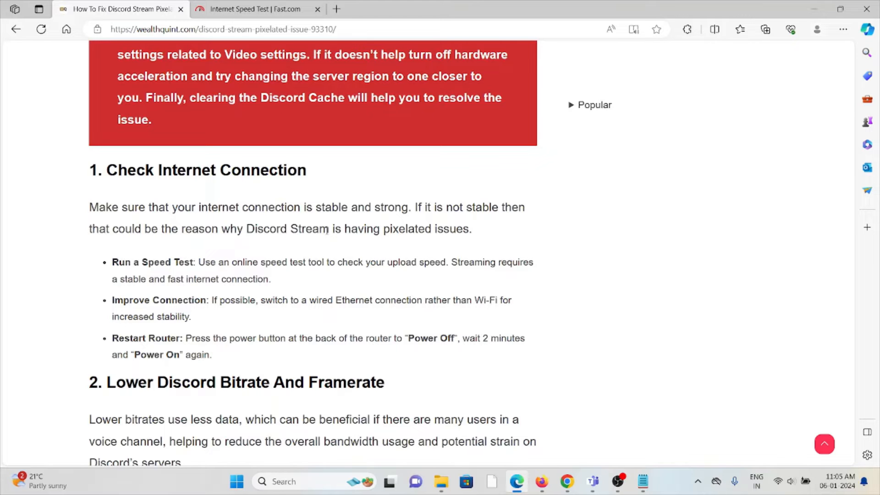
Scroll through '2. Lower Discord Bitrate And Framerate' down to '3. Update Graphics Drivers'
{"action": "scroll", "scroll_direction": "down", "scroll_amount": 3}
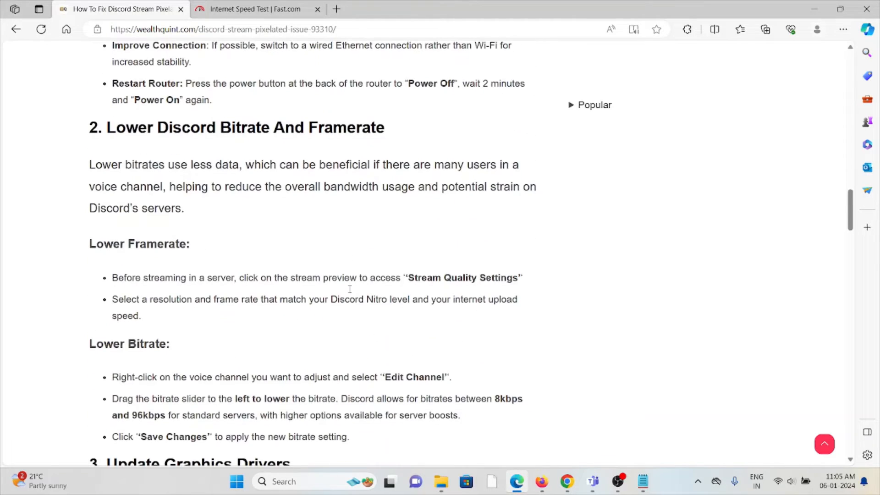
{"action": "mouse_move", "coordinate": [348, 291]}
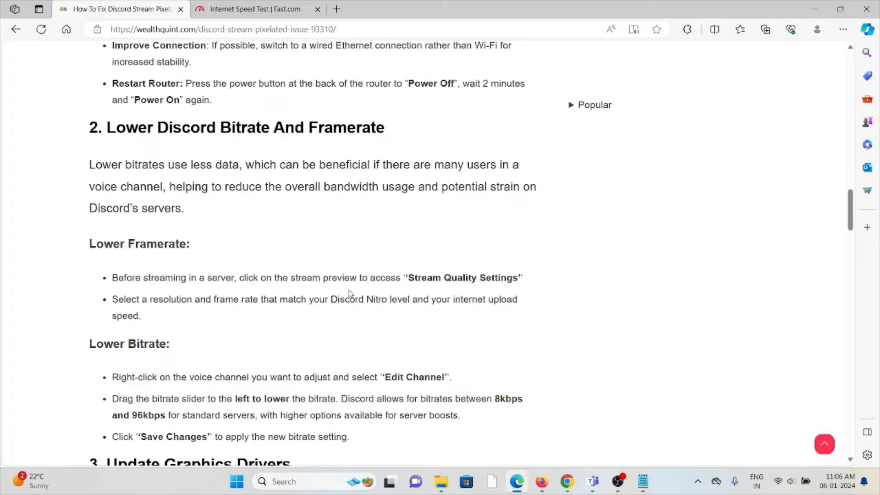
{"action": "scroll", "scroll_direction": "down", "scroll_amount": 3}
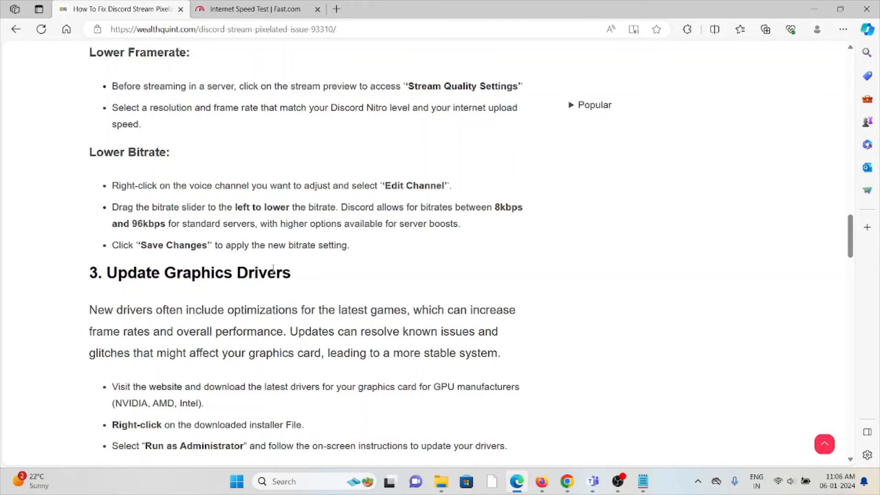
Scroll past the graphics-driver steps until '4. Close Unnecessary Applications' comes into view
{"action": "scroll", "scroll_direction": "down", "scroll_amount": 3}
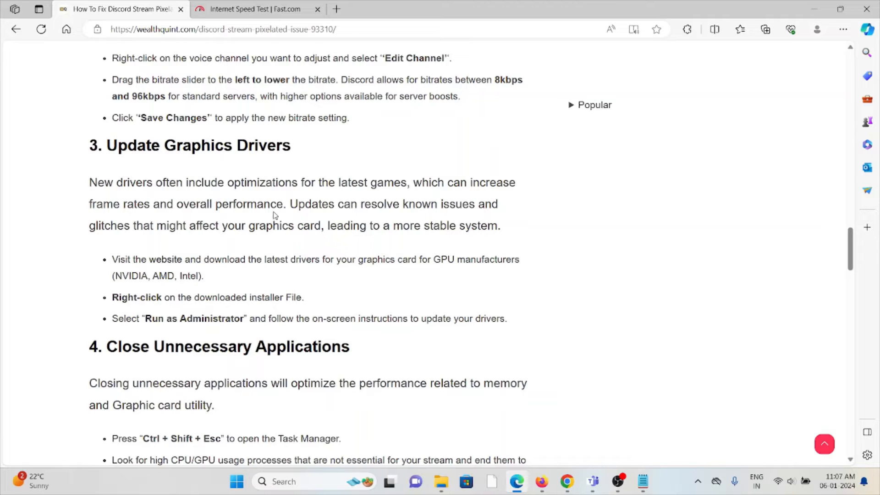
{"action": "mouse_move", "coordinate": [283, 214]}
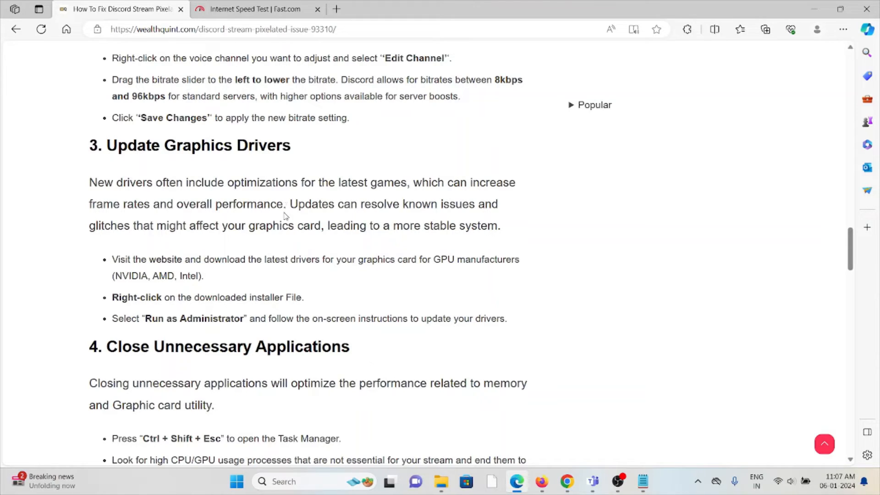
{"action": "mouse_move", "coordinate": [260, 254]}
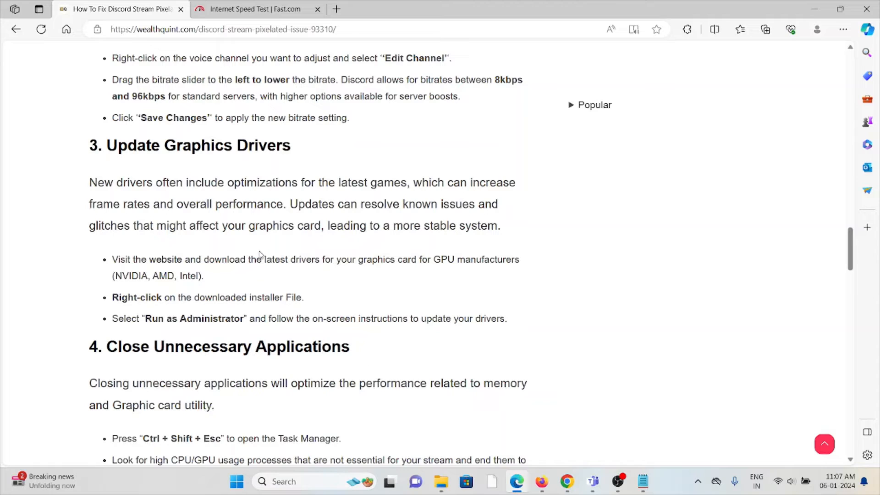
{"action": "mouse_move", "coordinate": [316, 218]}
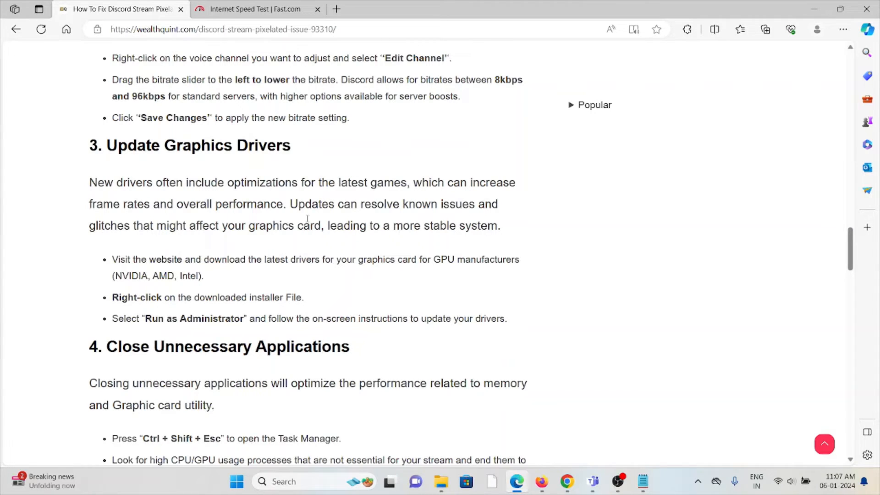
{"action": "mouse_move", "coordinate": [306, 219]}
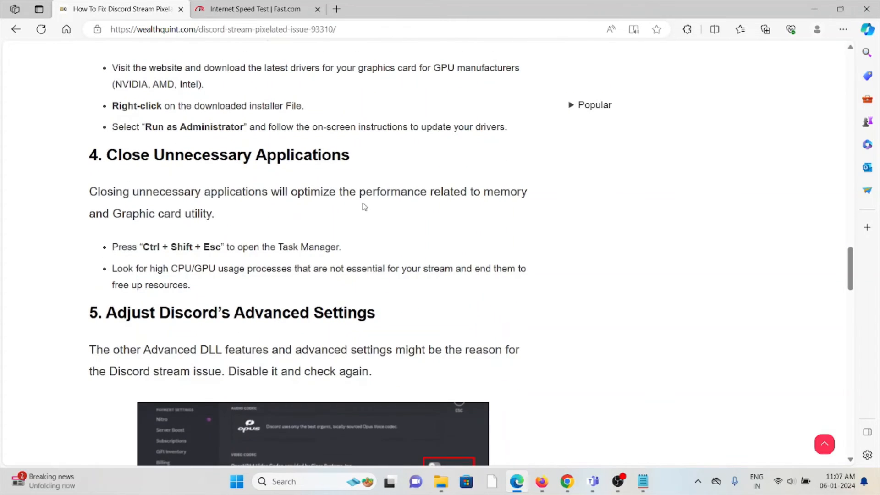
{"action": "mouse_move", "coordinate": [355, 199]}
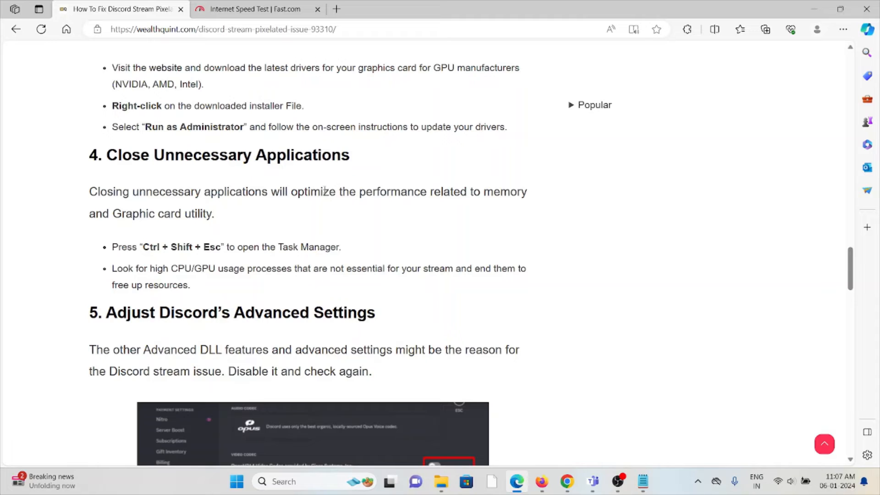
{"action": "mouse_move", "coordinate": [316, 214]}
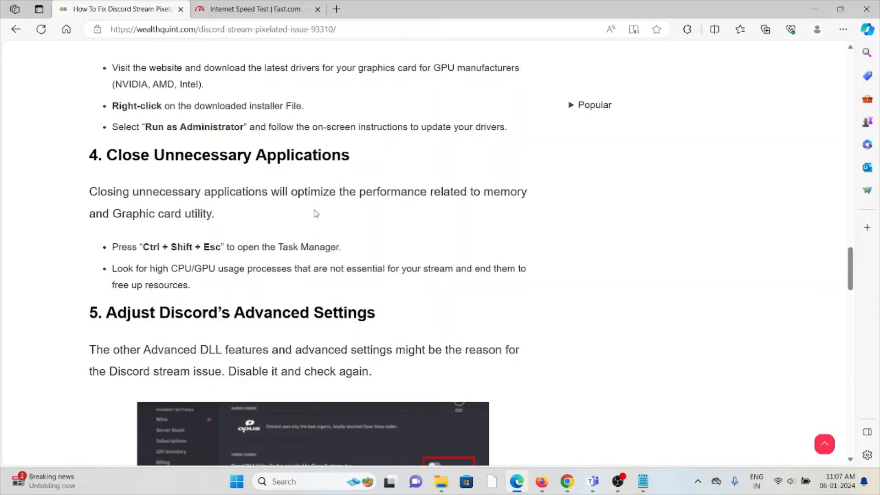
{"action": "mouse_move", "coordinate": [312, 218]}
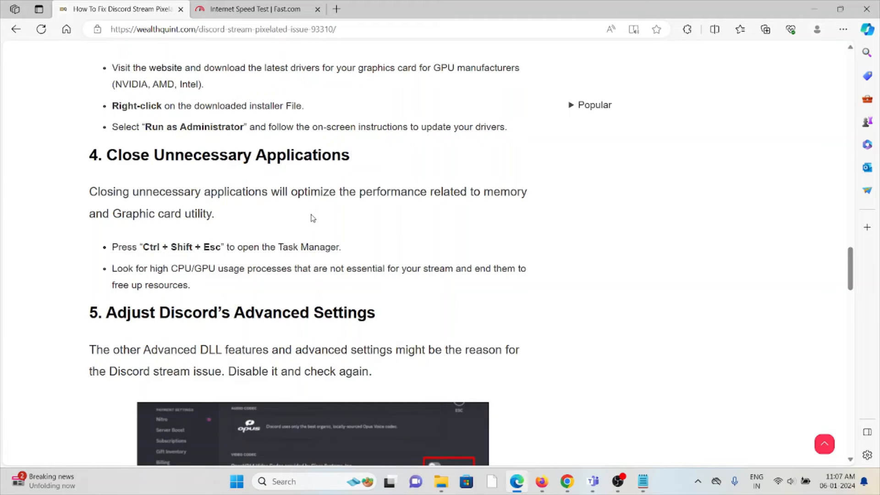
{"action": "mouse_move", "coordinate": [276, 231]}
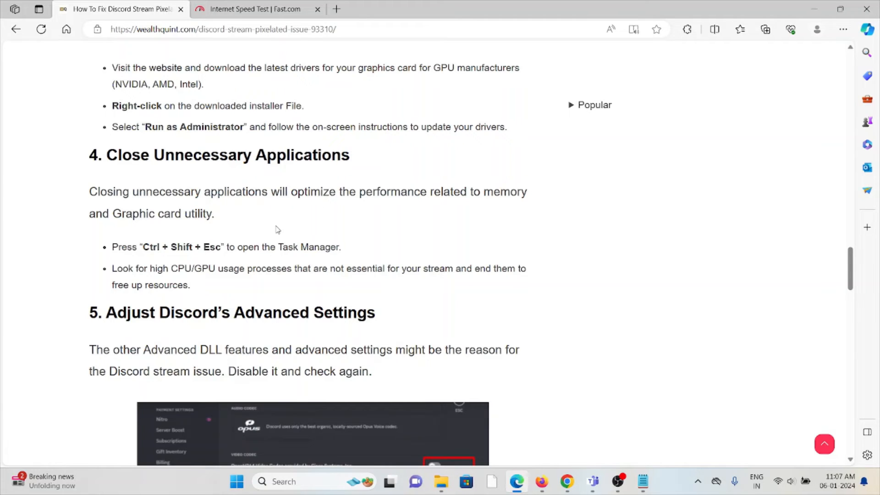
{"action": "mouse_move", "coordinate": [339, 268]}
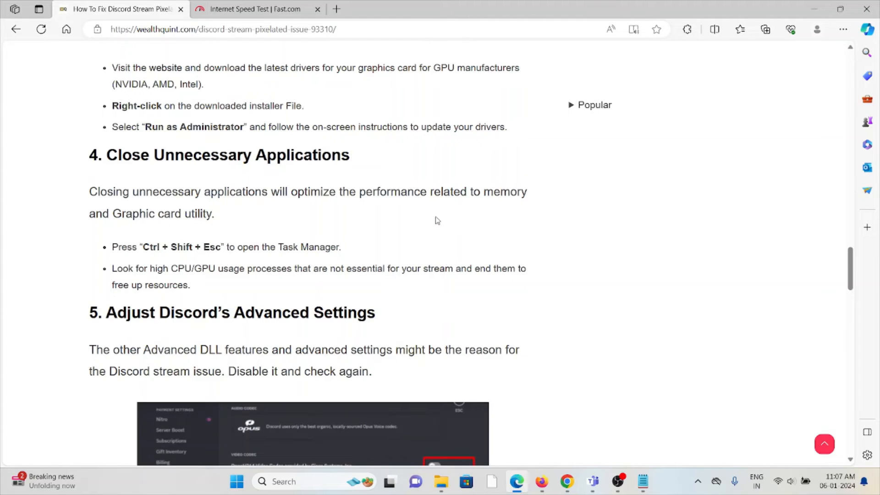
{"action": "mouse_move", "coordinate": [434, 211]}
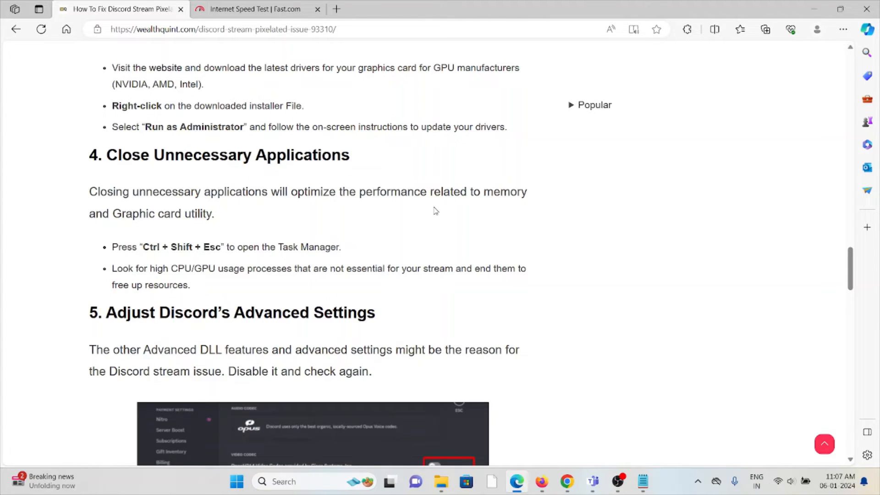
Scroll through section 5's advanced-settings screenshot and steps to '6. Clear Discord Cache'
{"action": "scroll", "scroll_direction": "down", "scroll_amount": 3}
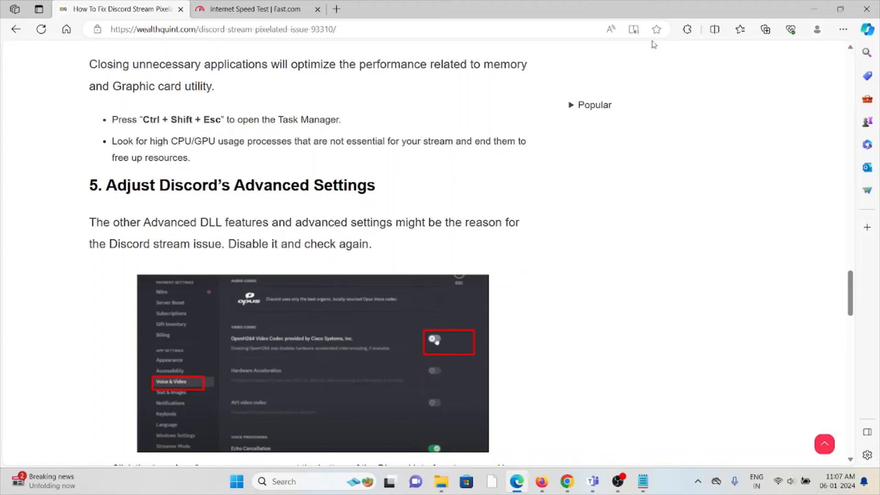
{"action": "scroll", "scroll_direction": "down", "scroll_amount": 3}
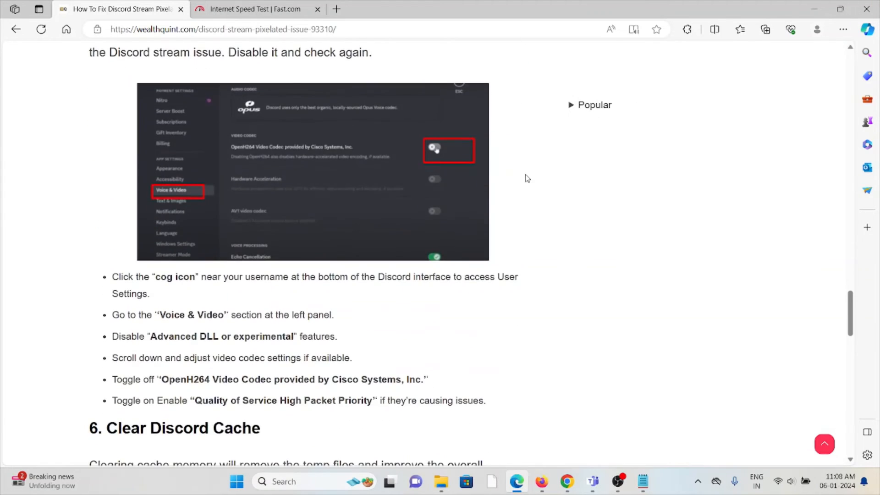
{"action": "scroll", "scroll_direction": "down", "scroll_amount": 3}
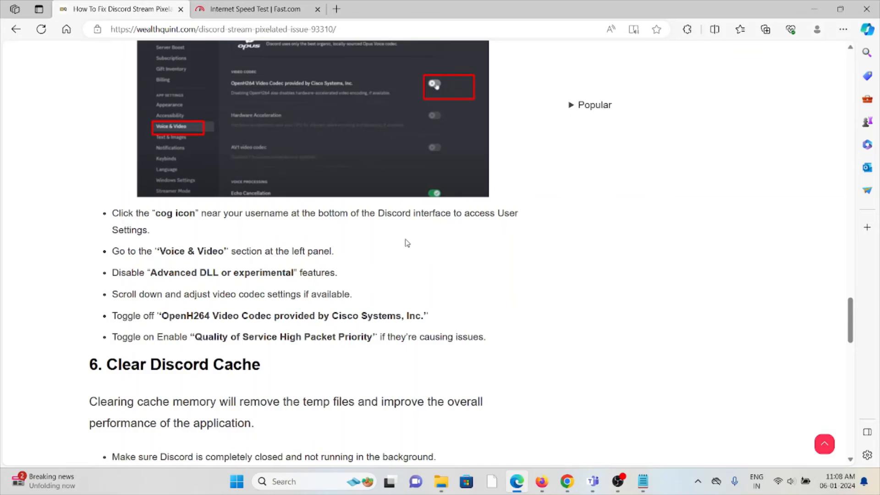
{"action": "scroll", "scroll_direction": "down", "scroll_amount": 3}
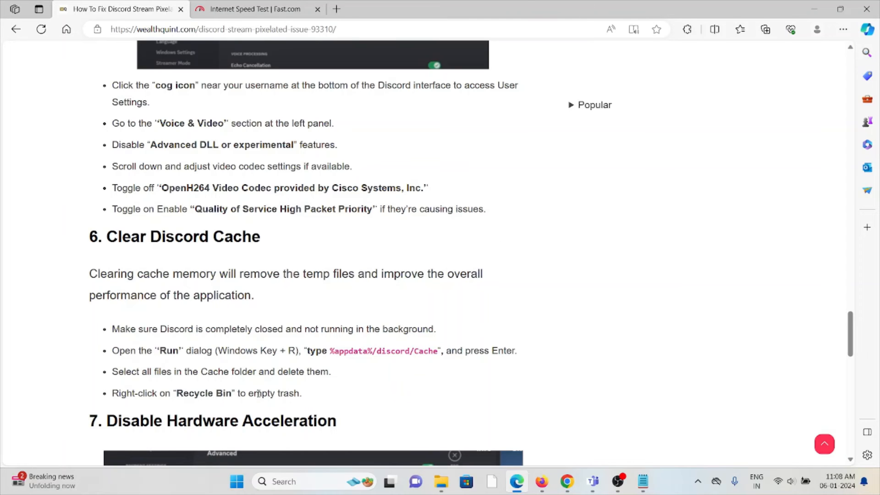
Scroll through '7. Disable Hardware Acceleration' to '8. Server Region Settings' and the share buttons
{"action": "scroll", "scroll_direction": "down", "scroll_amount": 3}
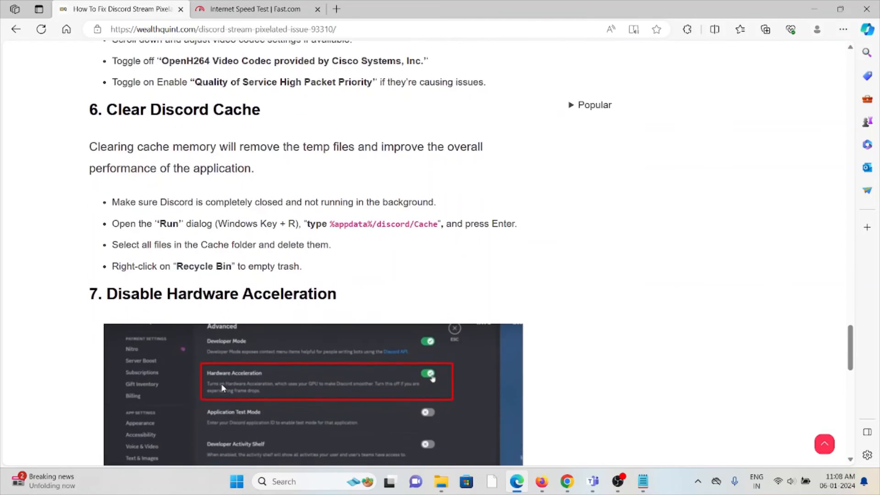
{"action": "scroll", "scroll_direction": "down", "scroll_amount": 3}
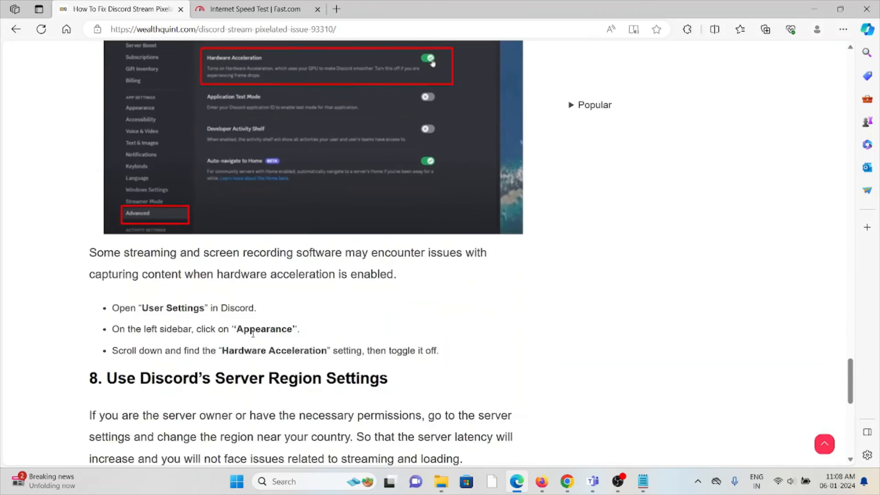
{"action": "scroll", "scroll_direction": "up", "scroll_amount": 3}
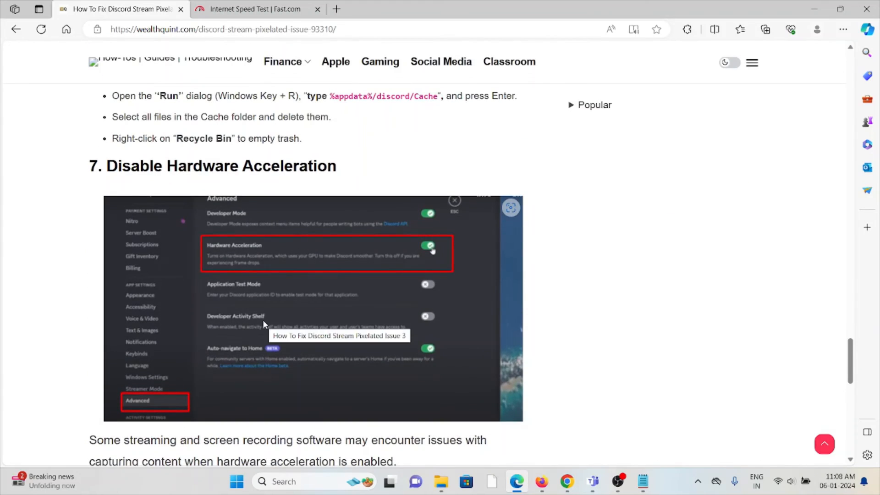
{"action": "scroll", "scroll_direction": "down", "scroll_amount": 3}
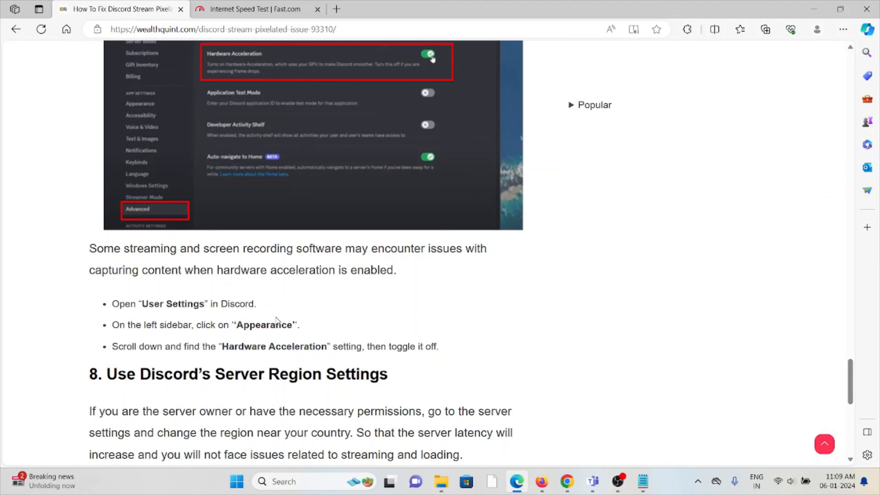
{"action": "scroll", "scroll_direction": "down", "scroll_amount": 3}
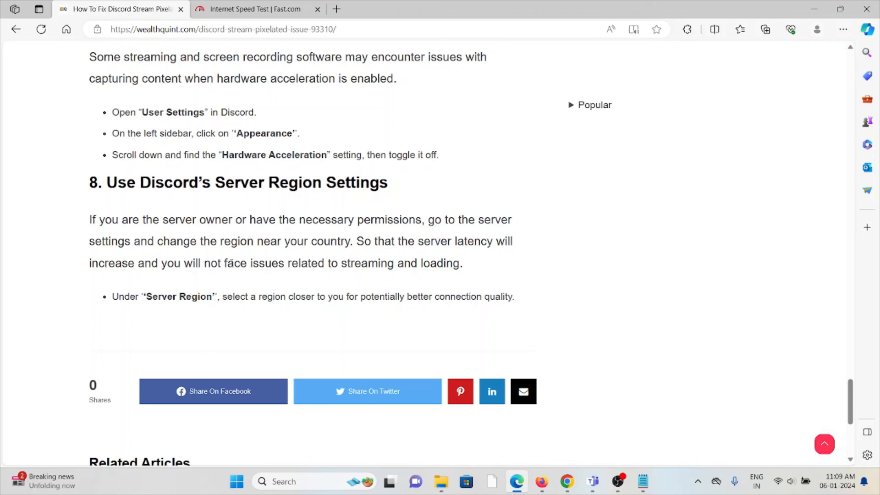
Scroll to the bottom of the page past Related Articles to the site footer
{"action": "scroll", "scroll_direction": "down", "scroll_amount": 3}
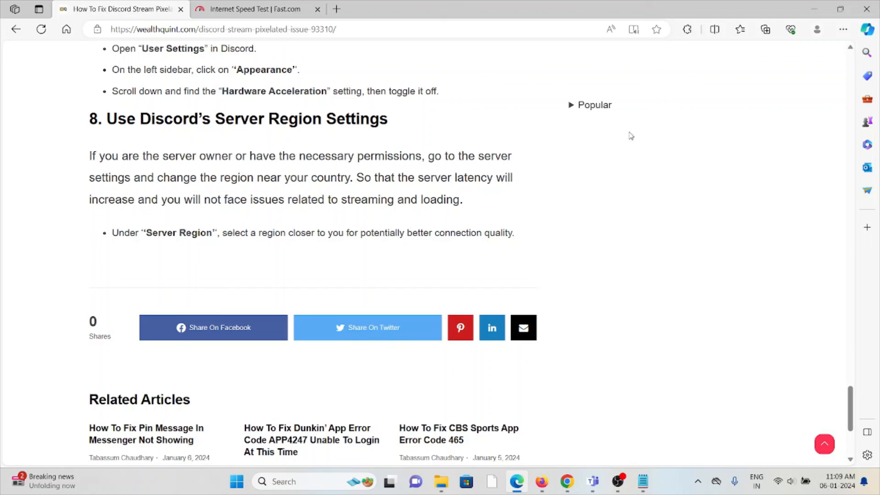
{"action": "scroll", "scroll_direction": "down", "scroll_amount": 3}
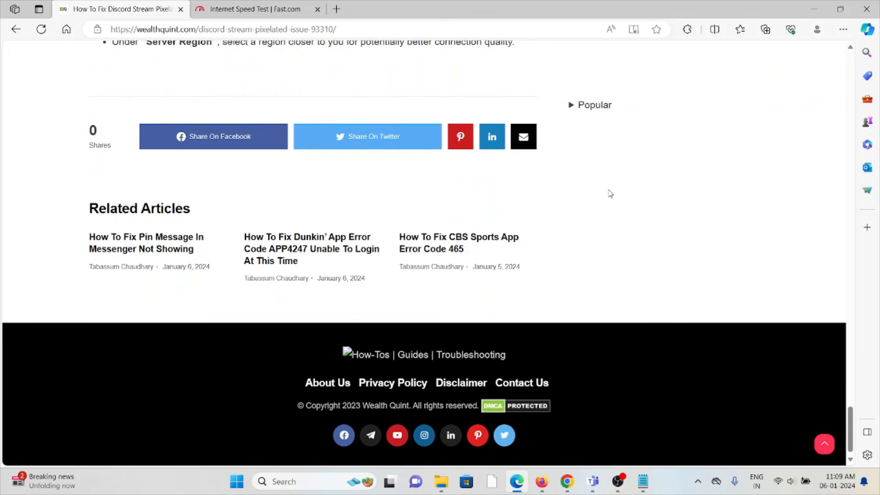